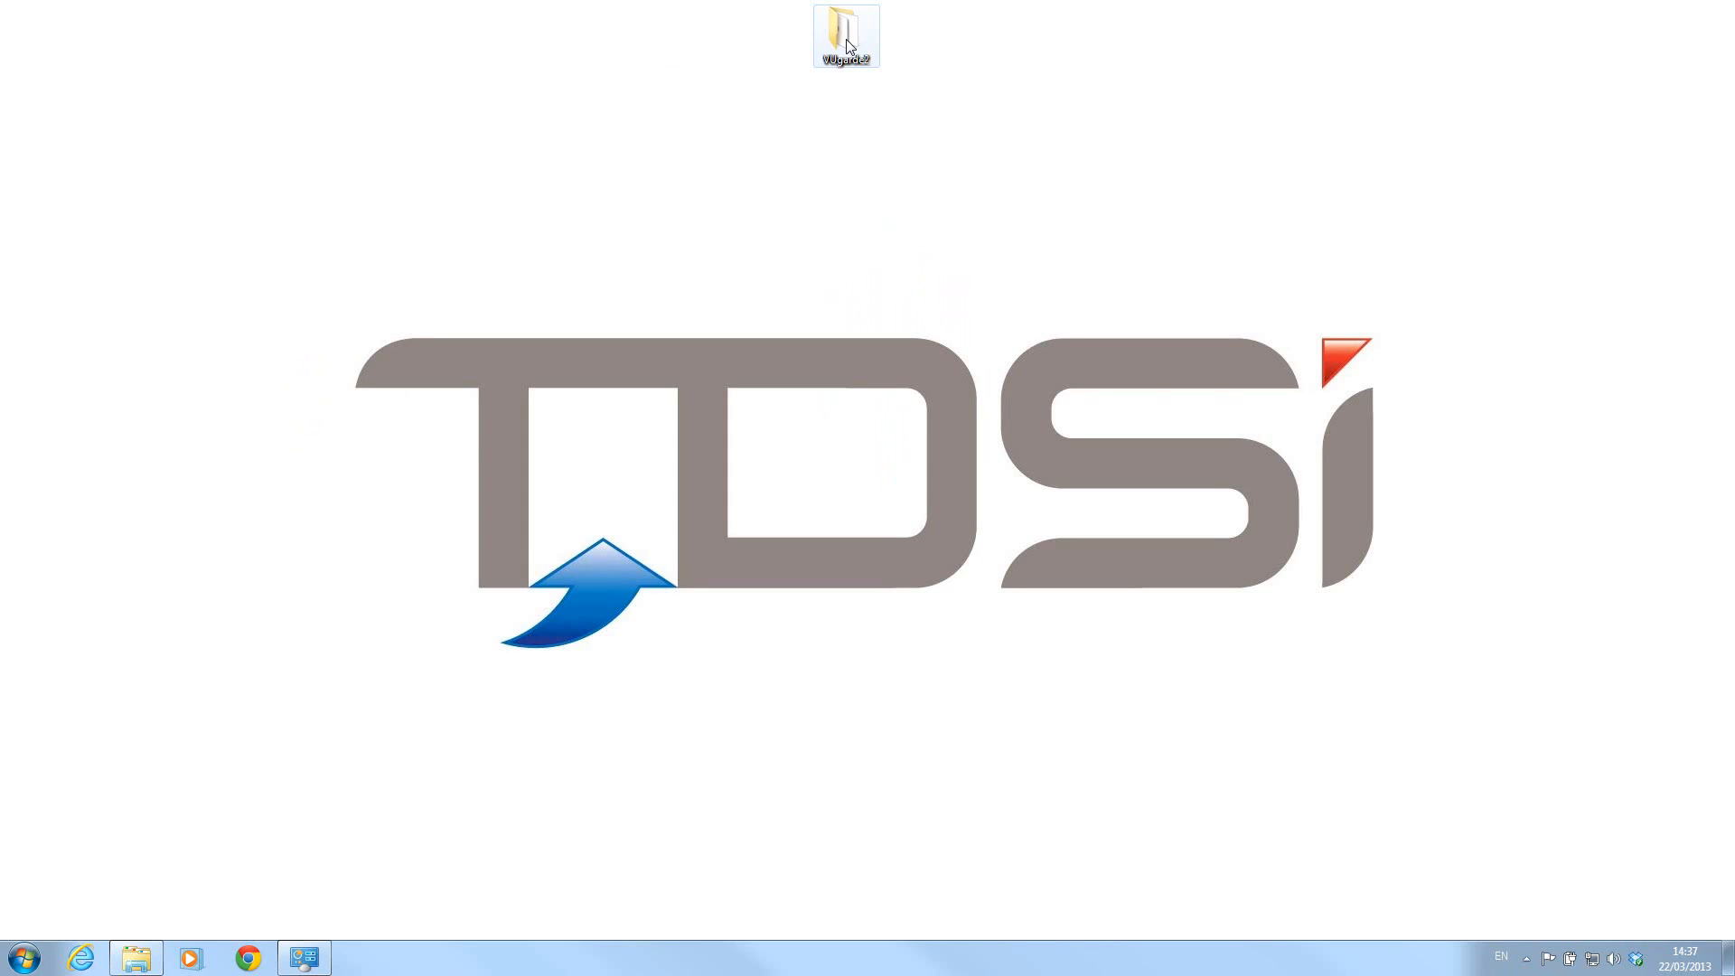
Step: Open the VUgarde2 folder listing the Client Only, Full and Codecs installers
double_click(844, 27)
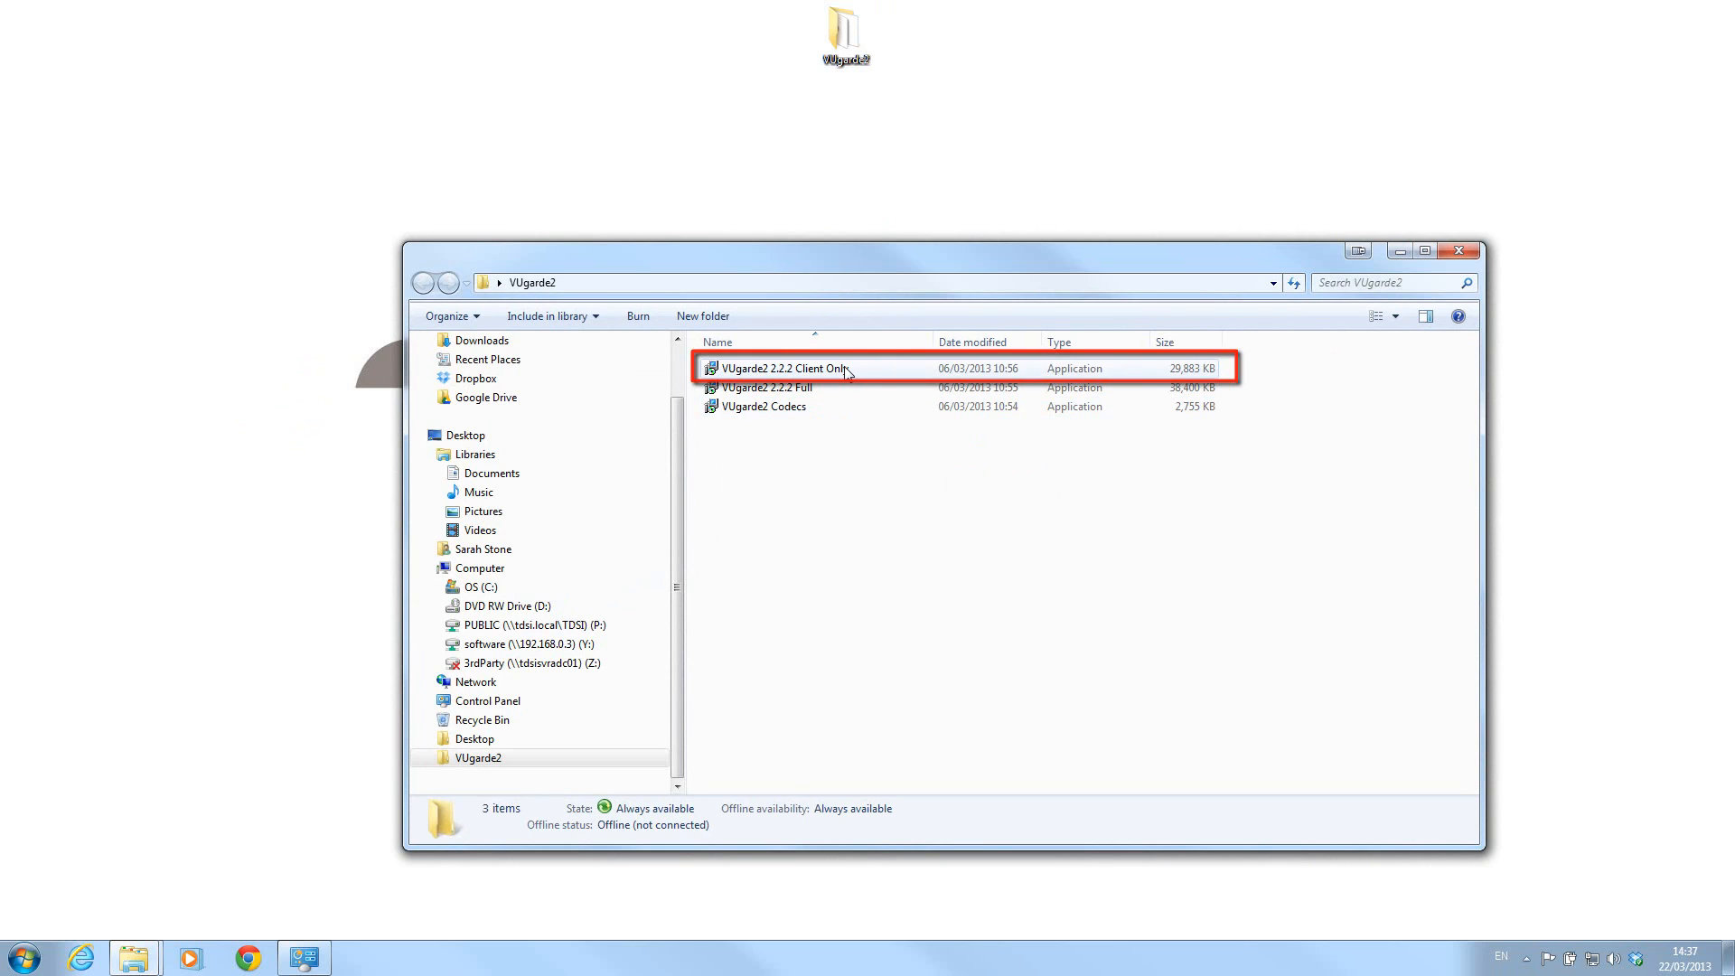
Step: Launch the VUgarde2 2.2.2 Client Only installer in English and continue past the welcome page
click(786, 367)
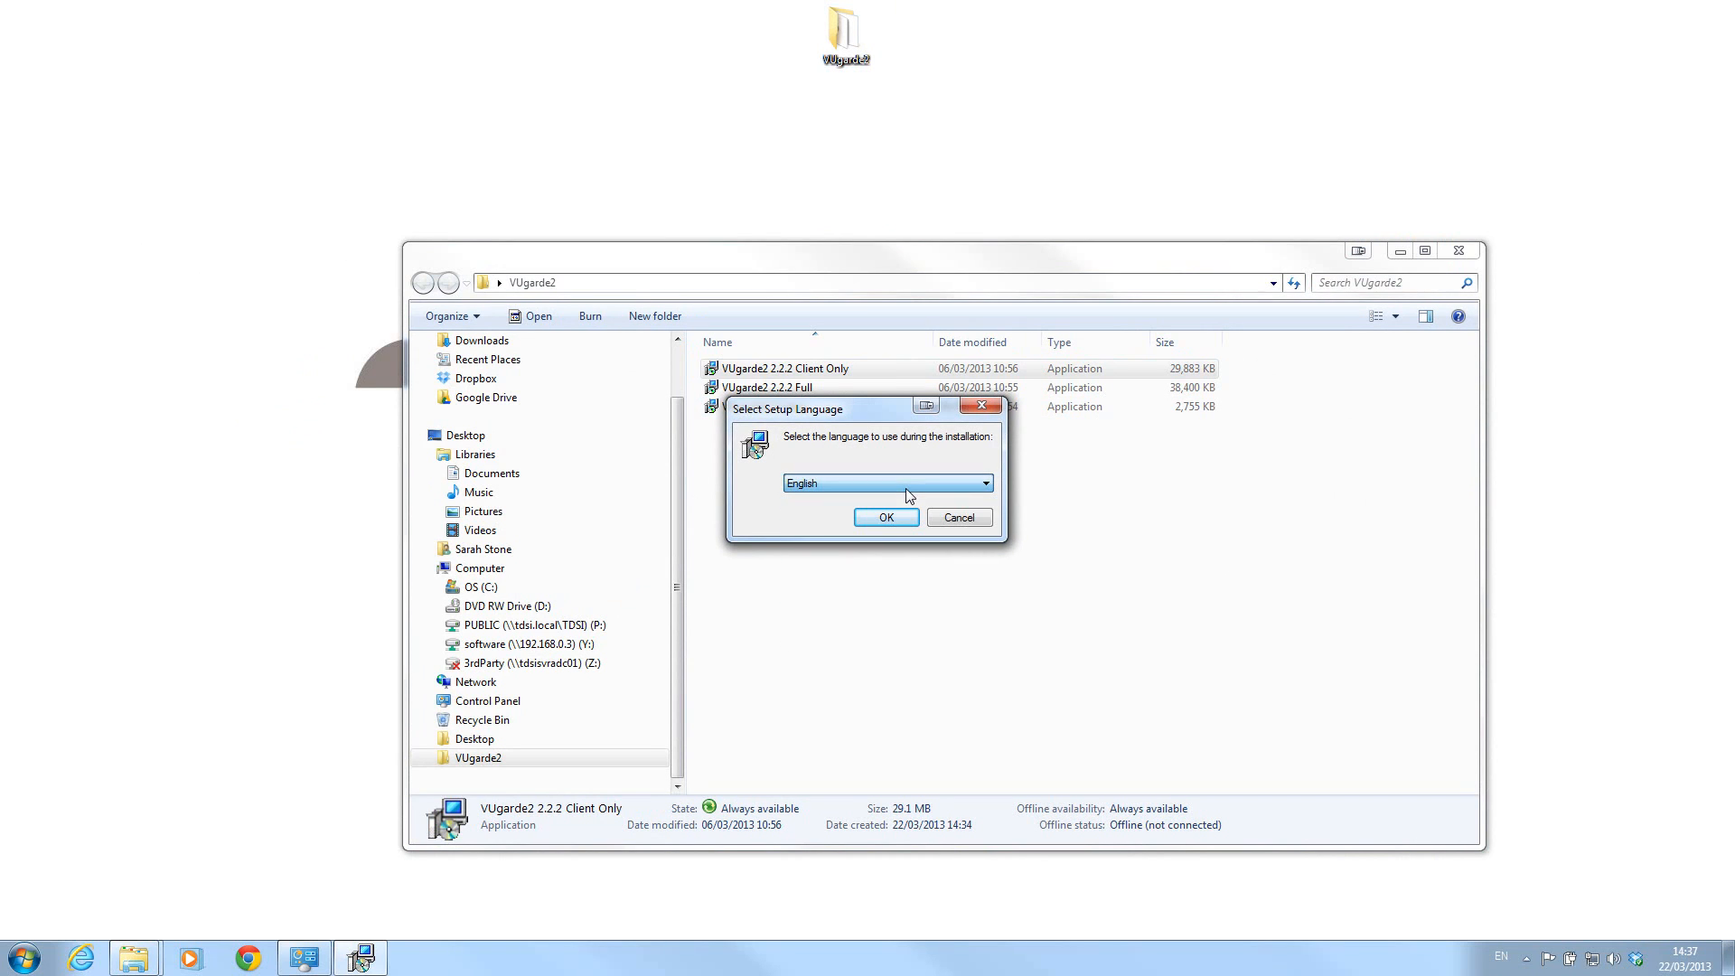
click(884, 517)
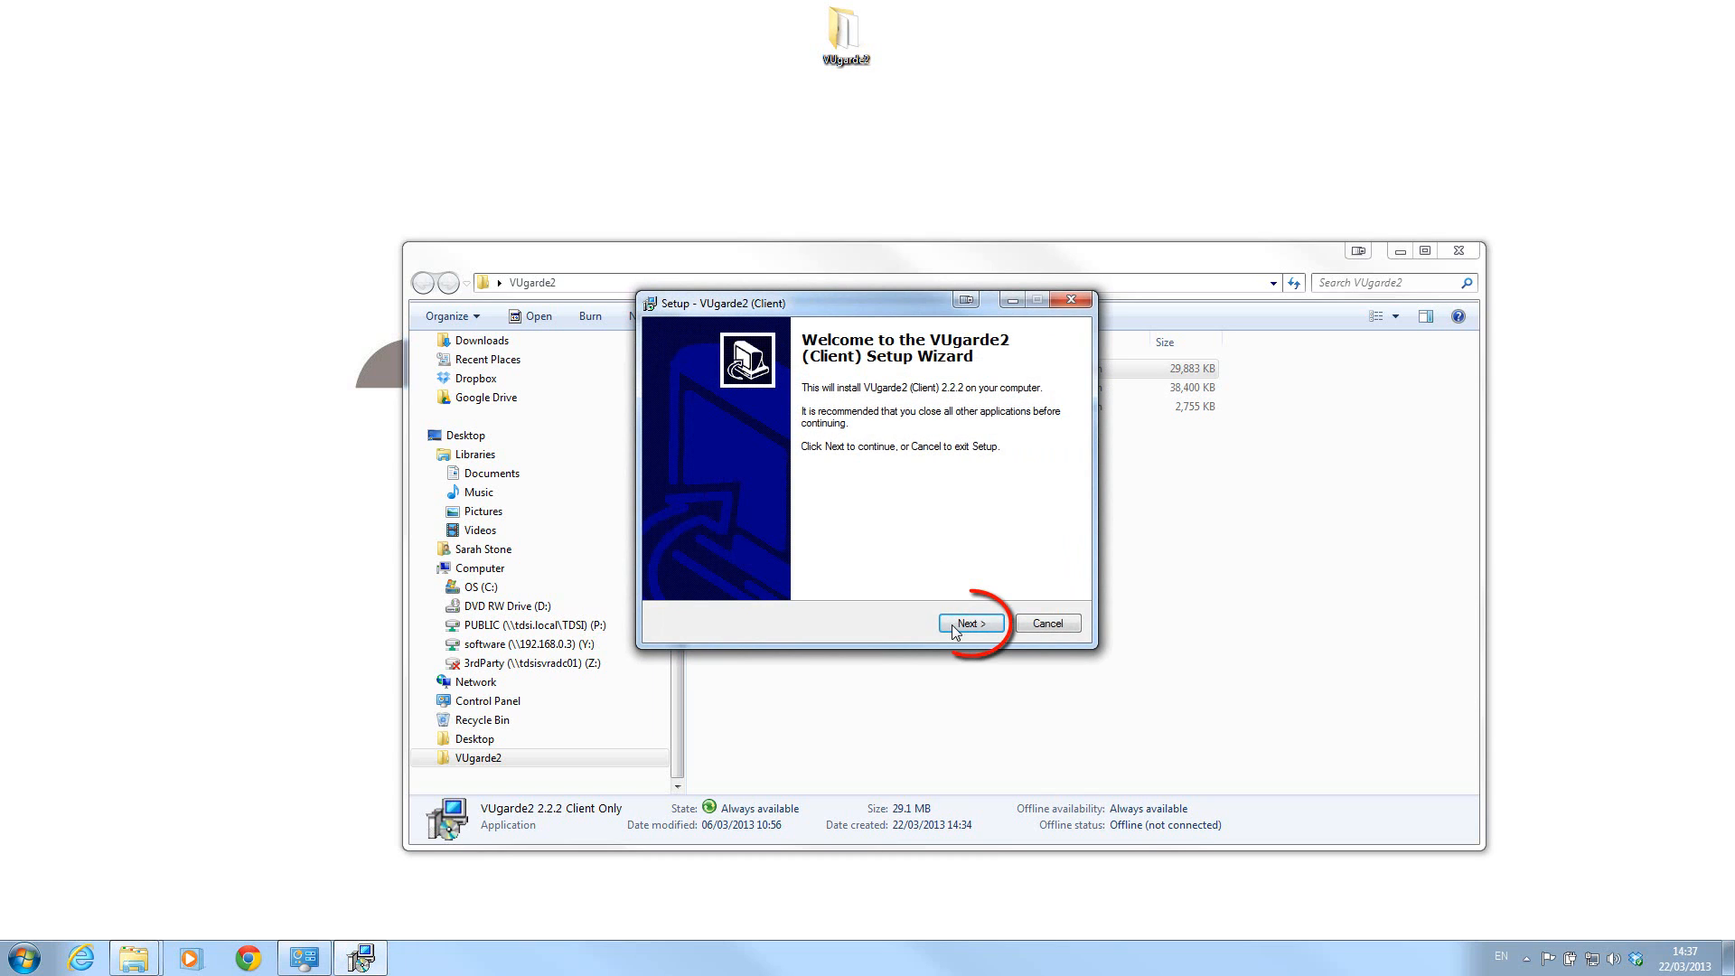
click(968, 624)
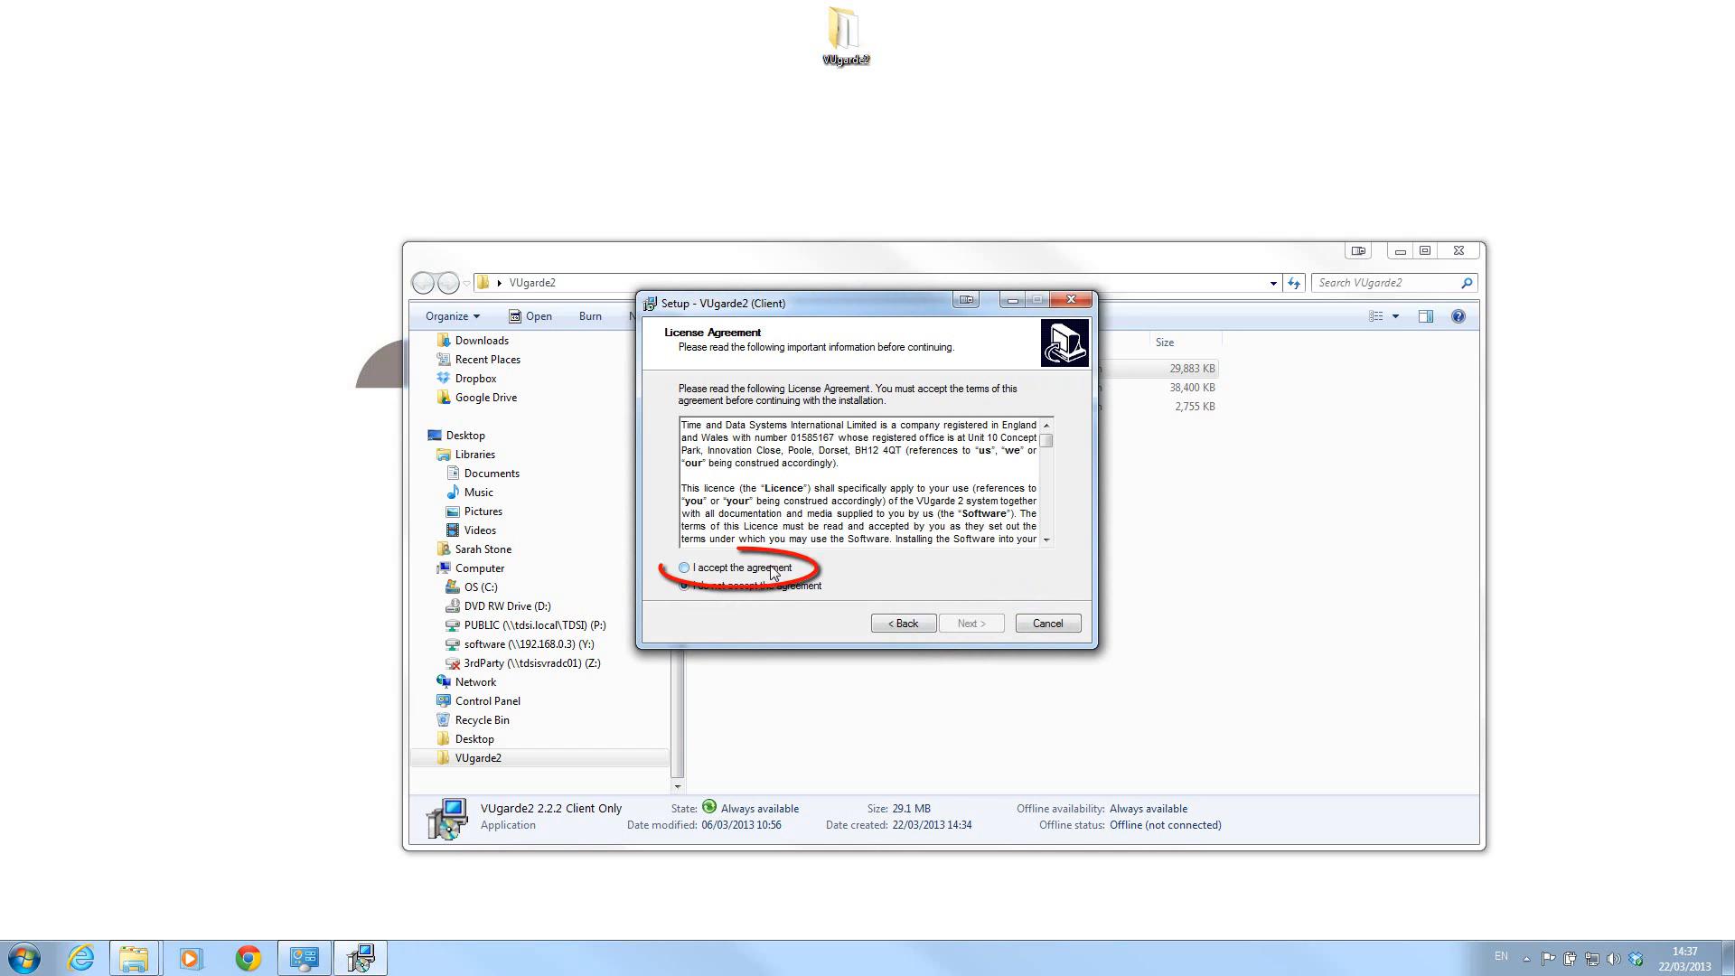
Step: Accept the licence agreement, keeping the default destination folder and English language
click(968, 624)
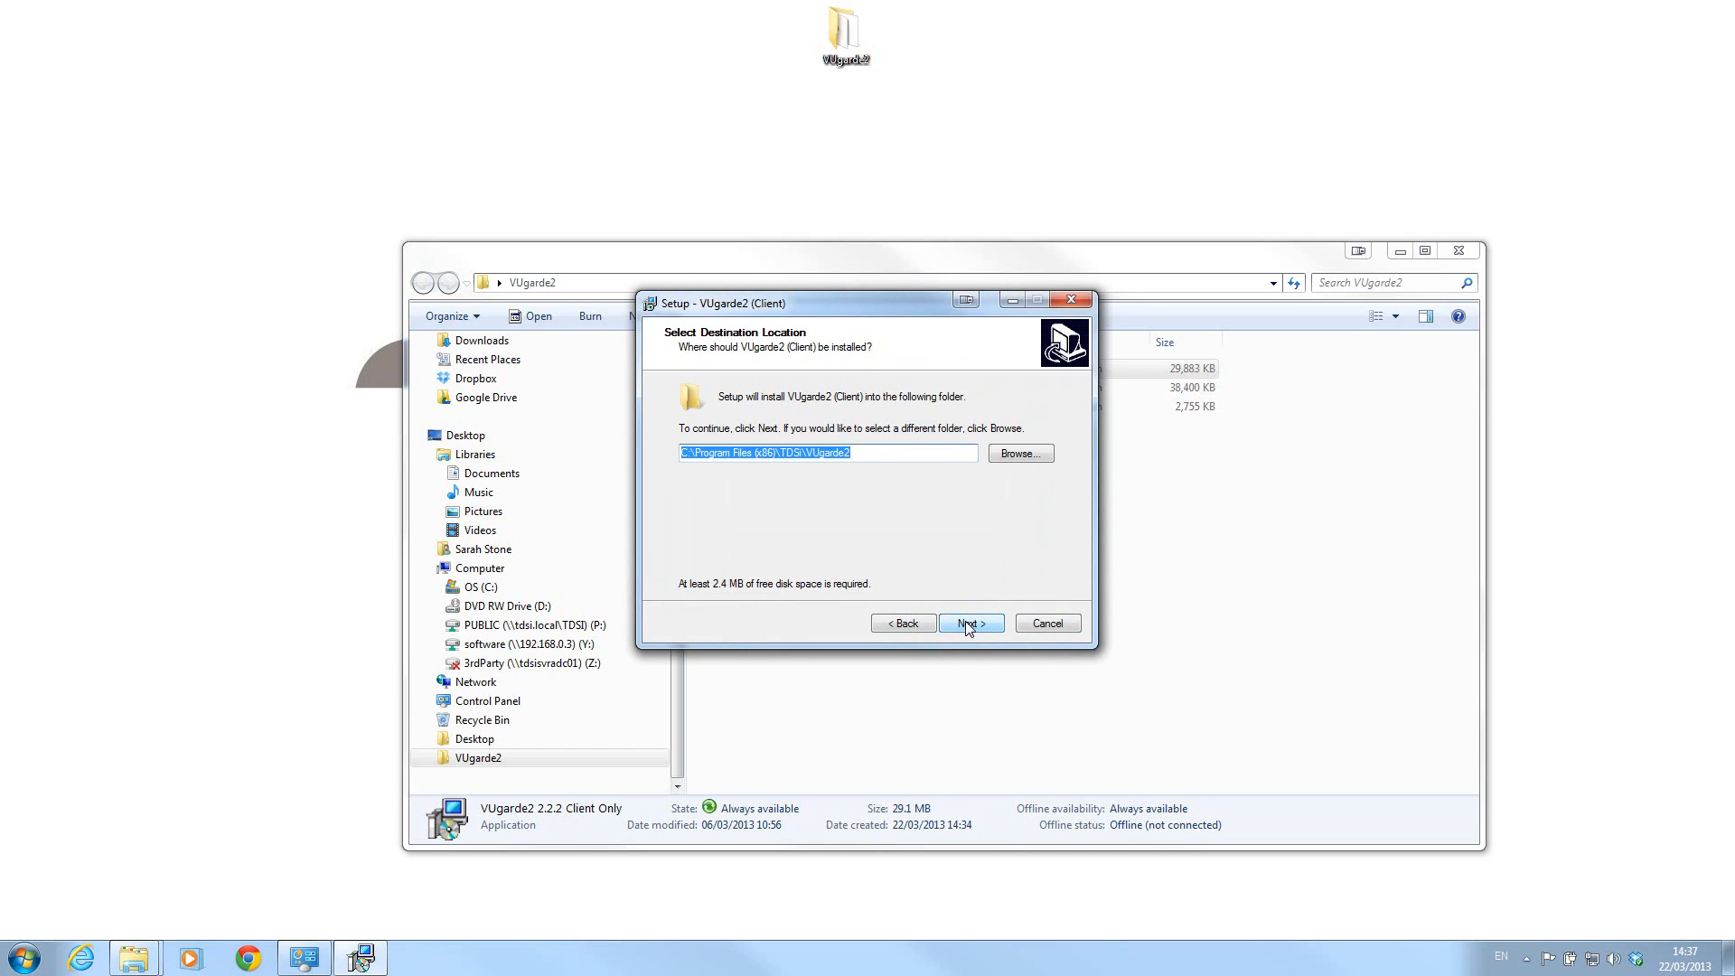
click(797, 451)
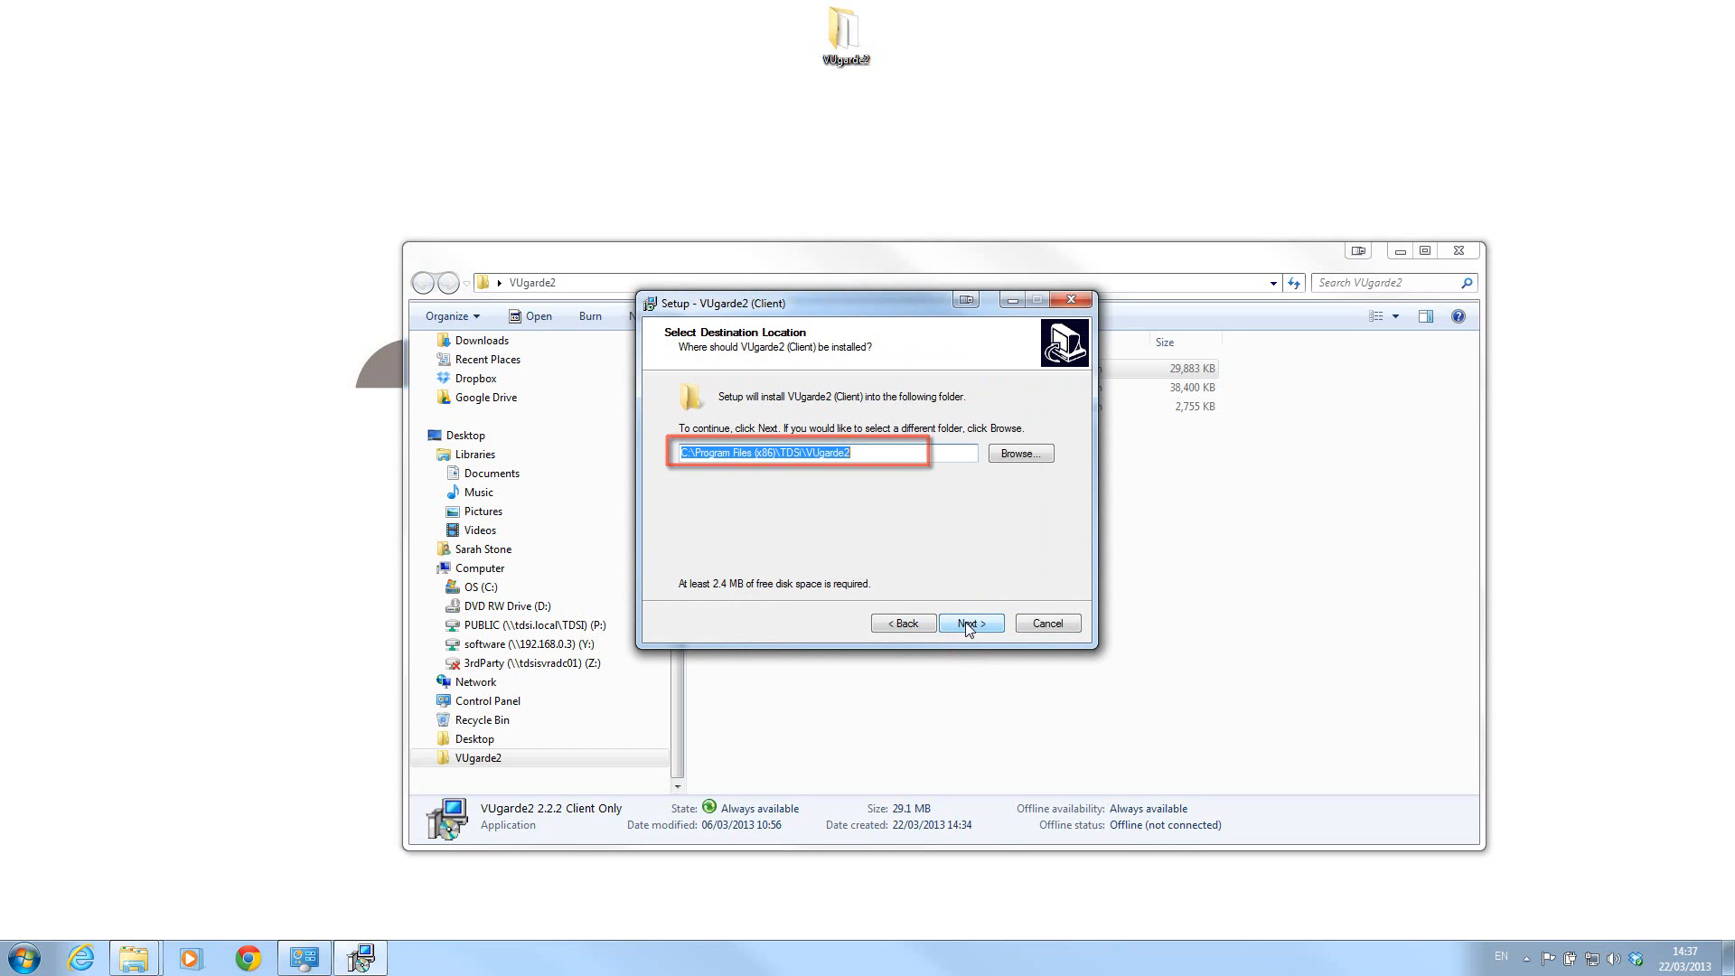
click(969, 623)
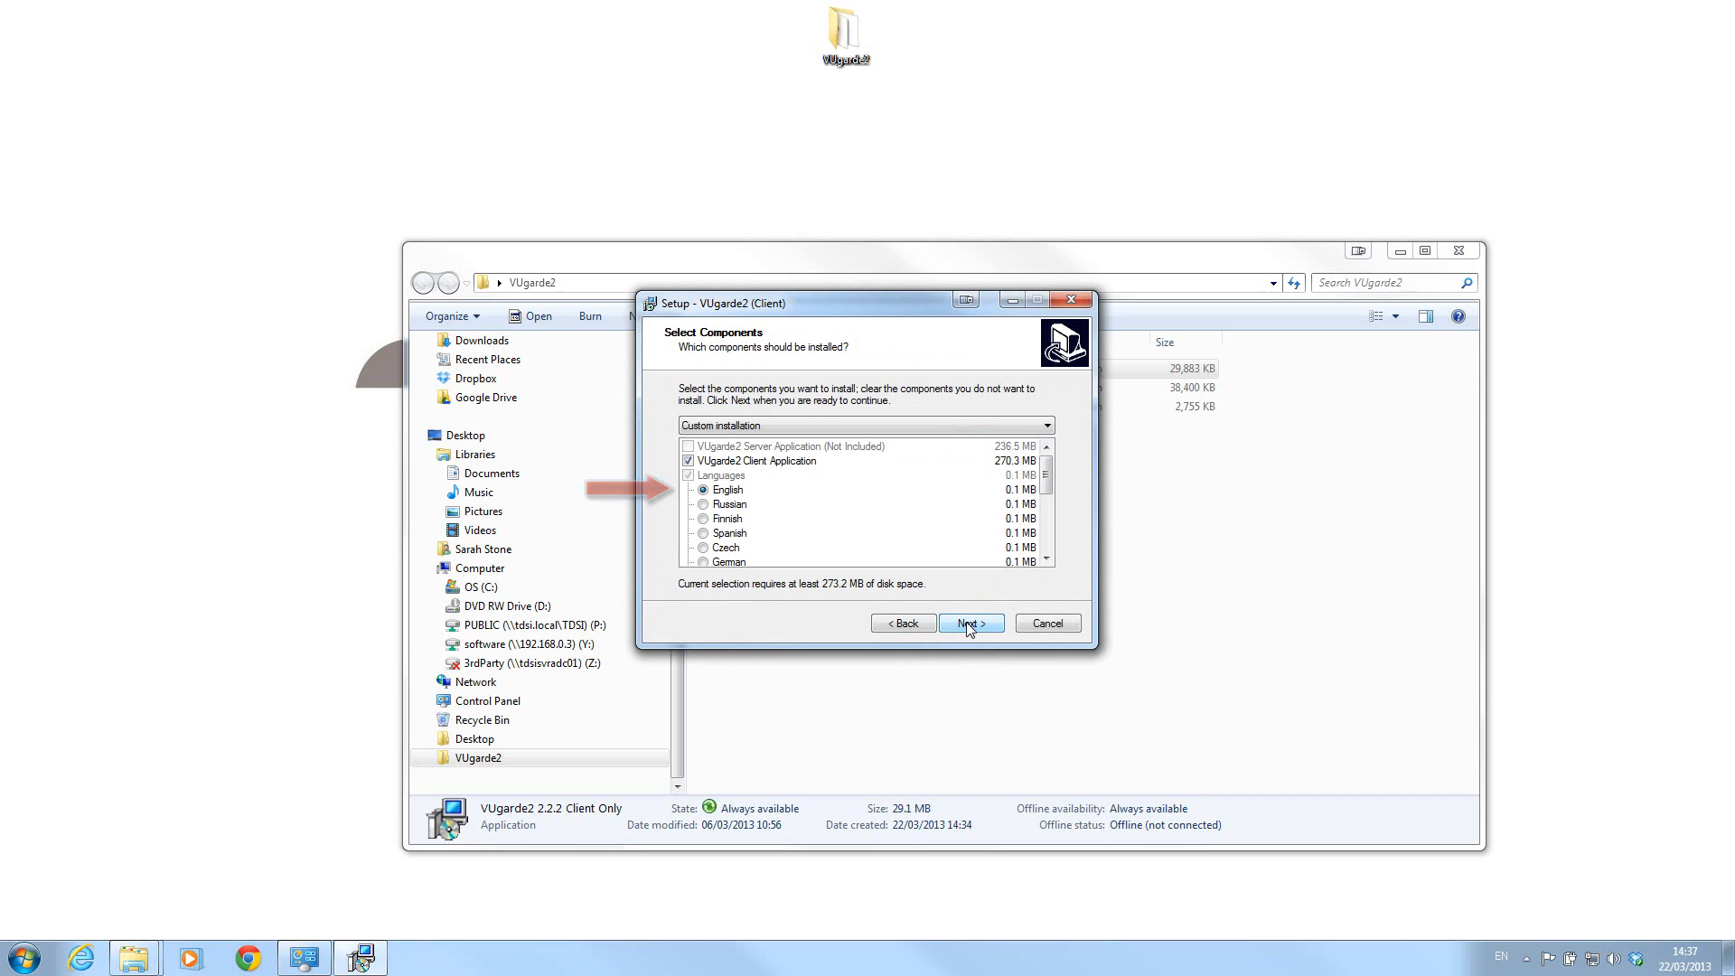
click(969, 623)
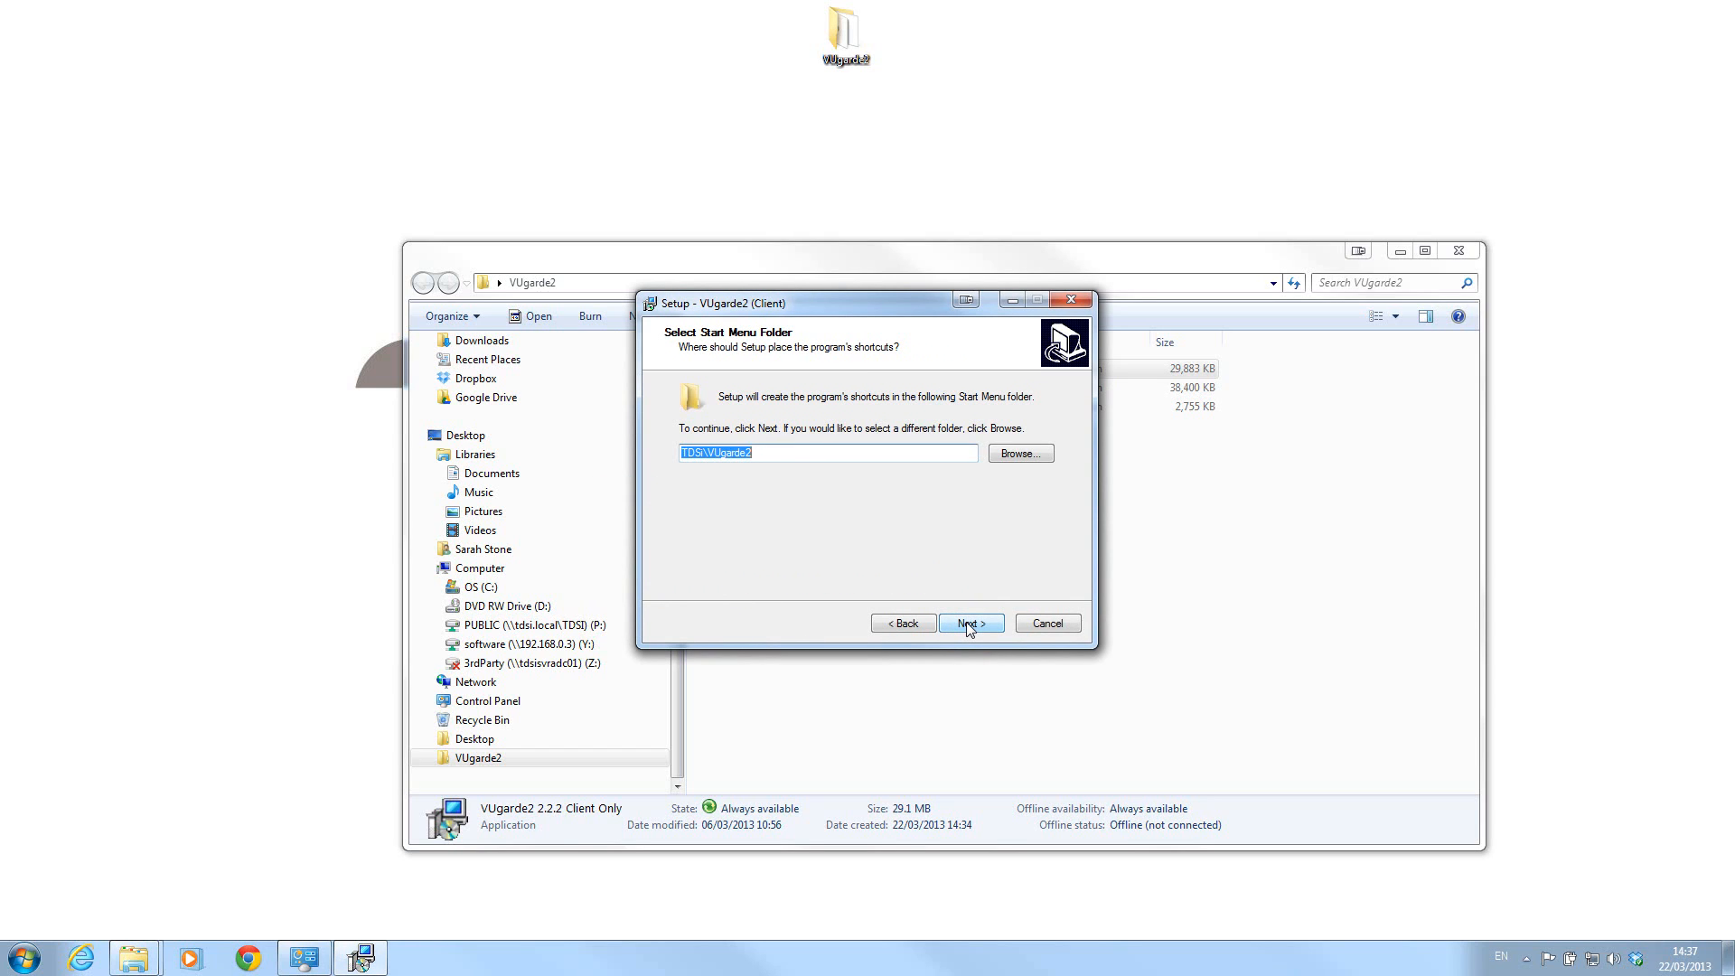
Step: Keep the default Start Menu folder and desktop icons, then start the installation
click(969, 624)
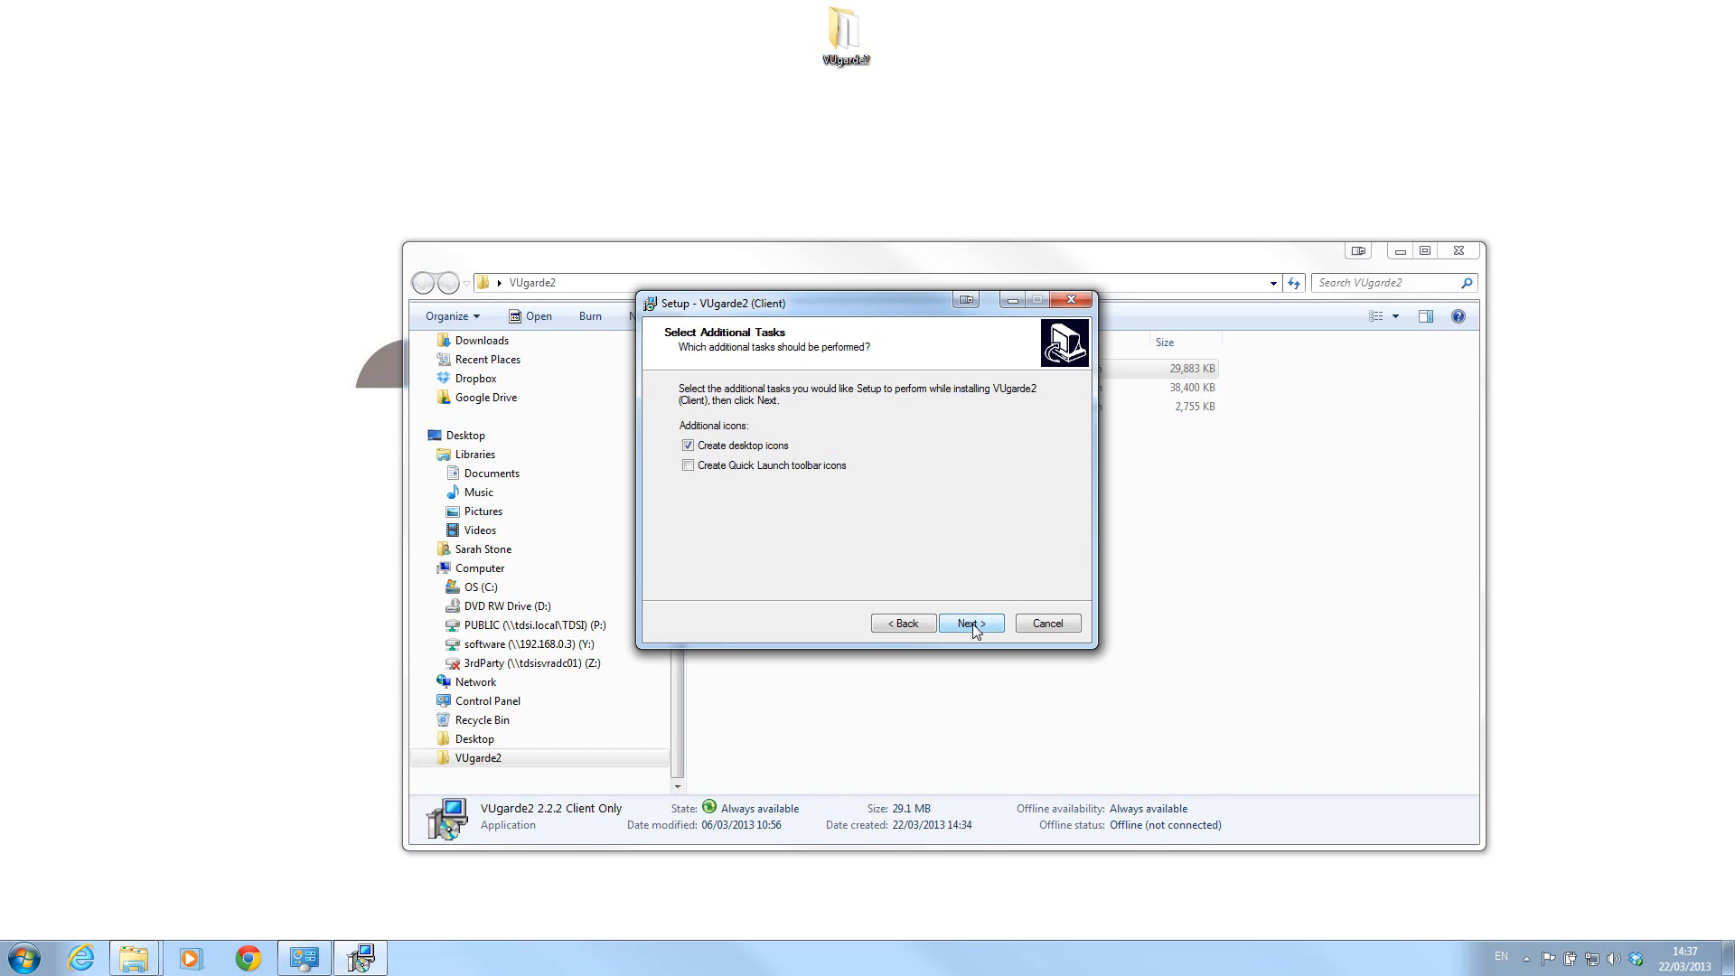
click(968, 624)
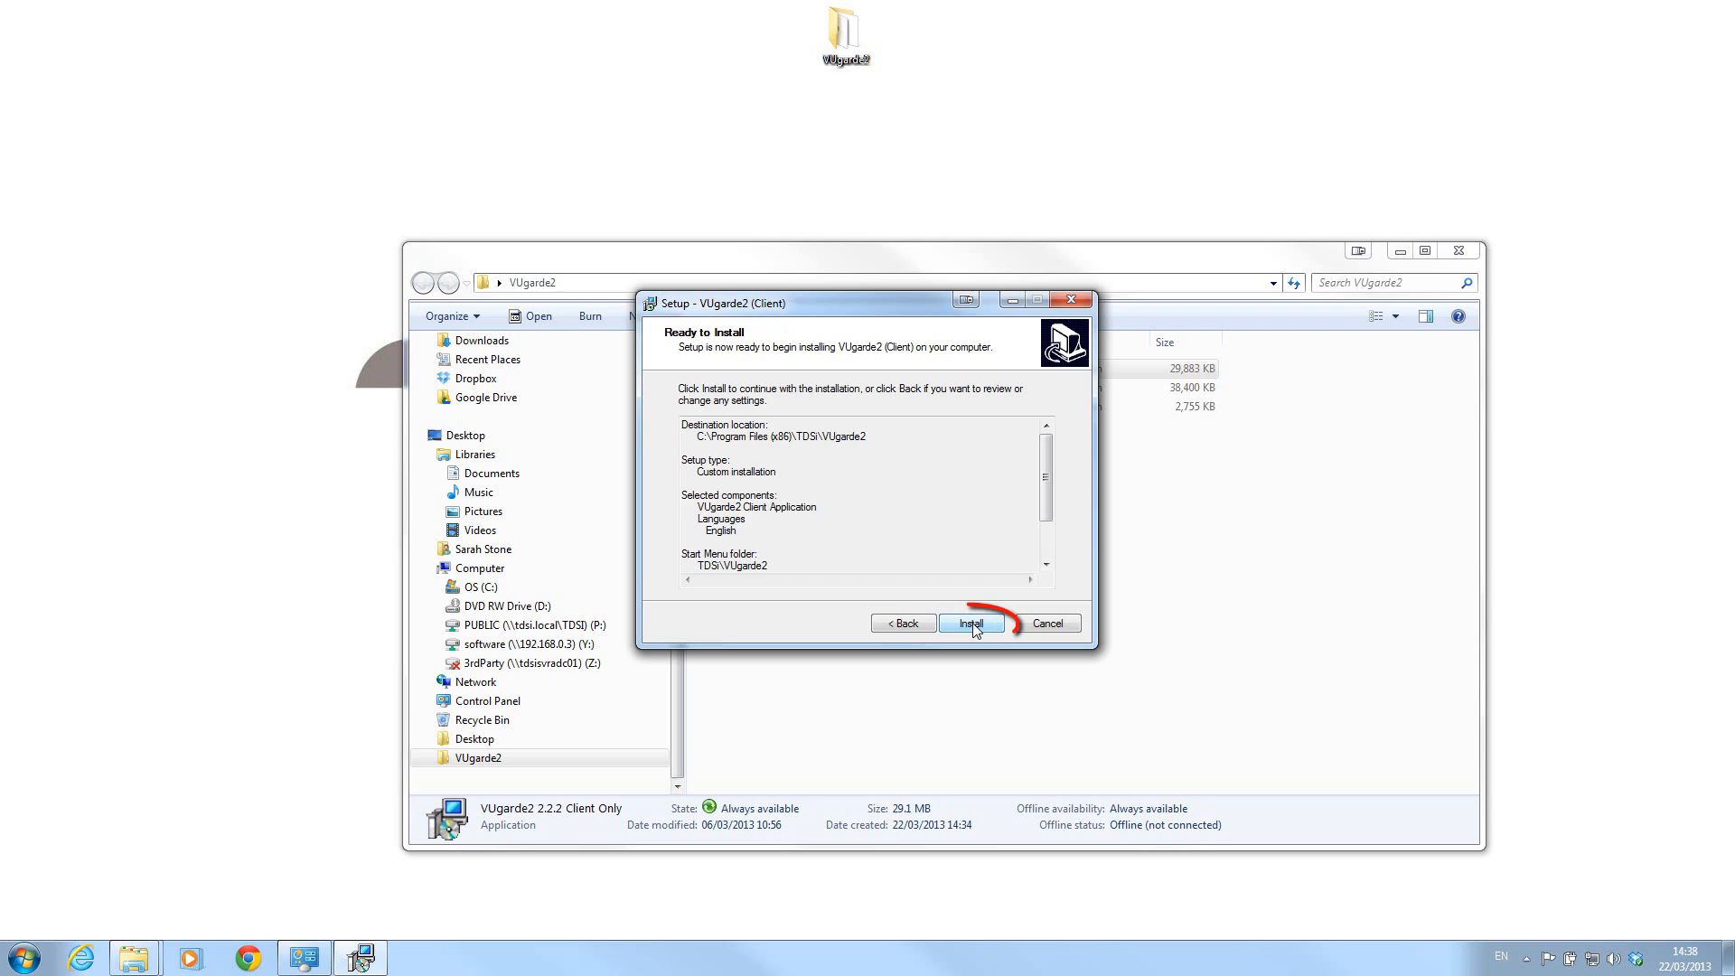
click(971, 624)
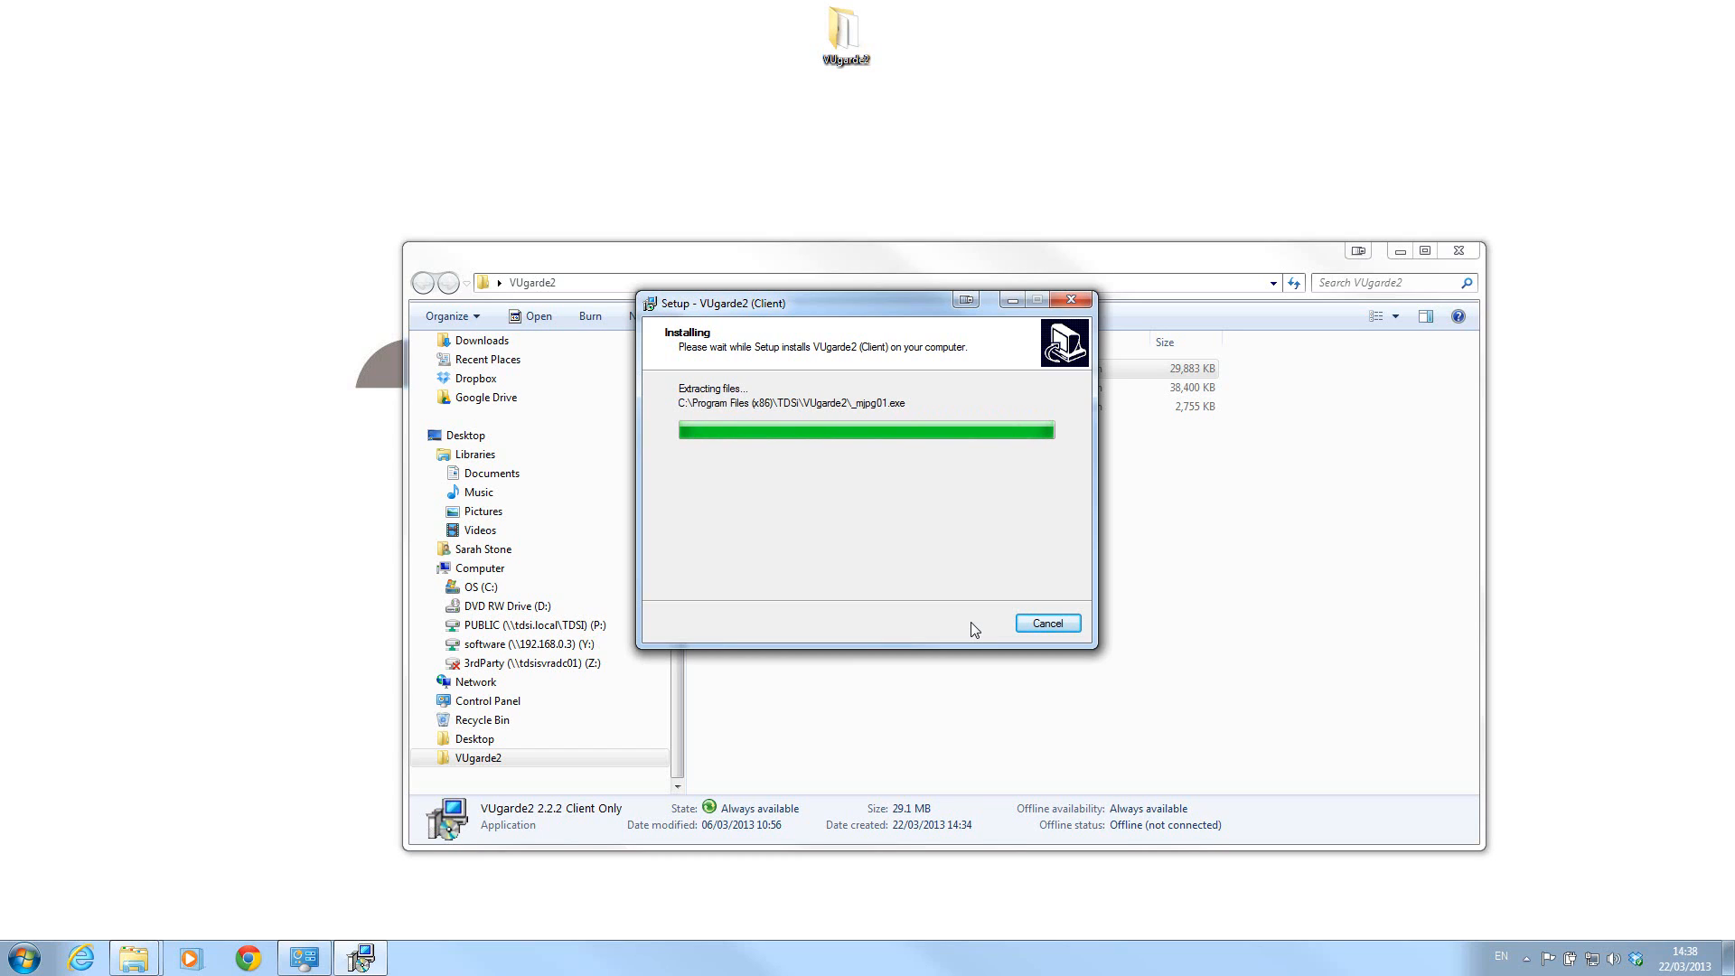
mouse_move(935, 633)
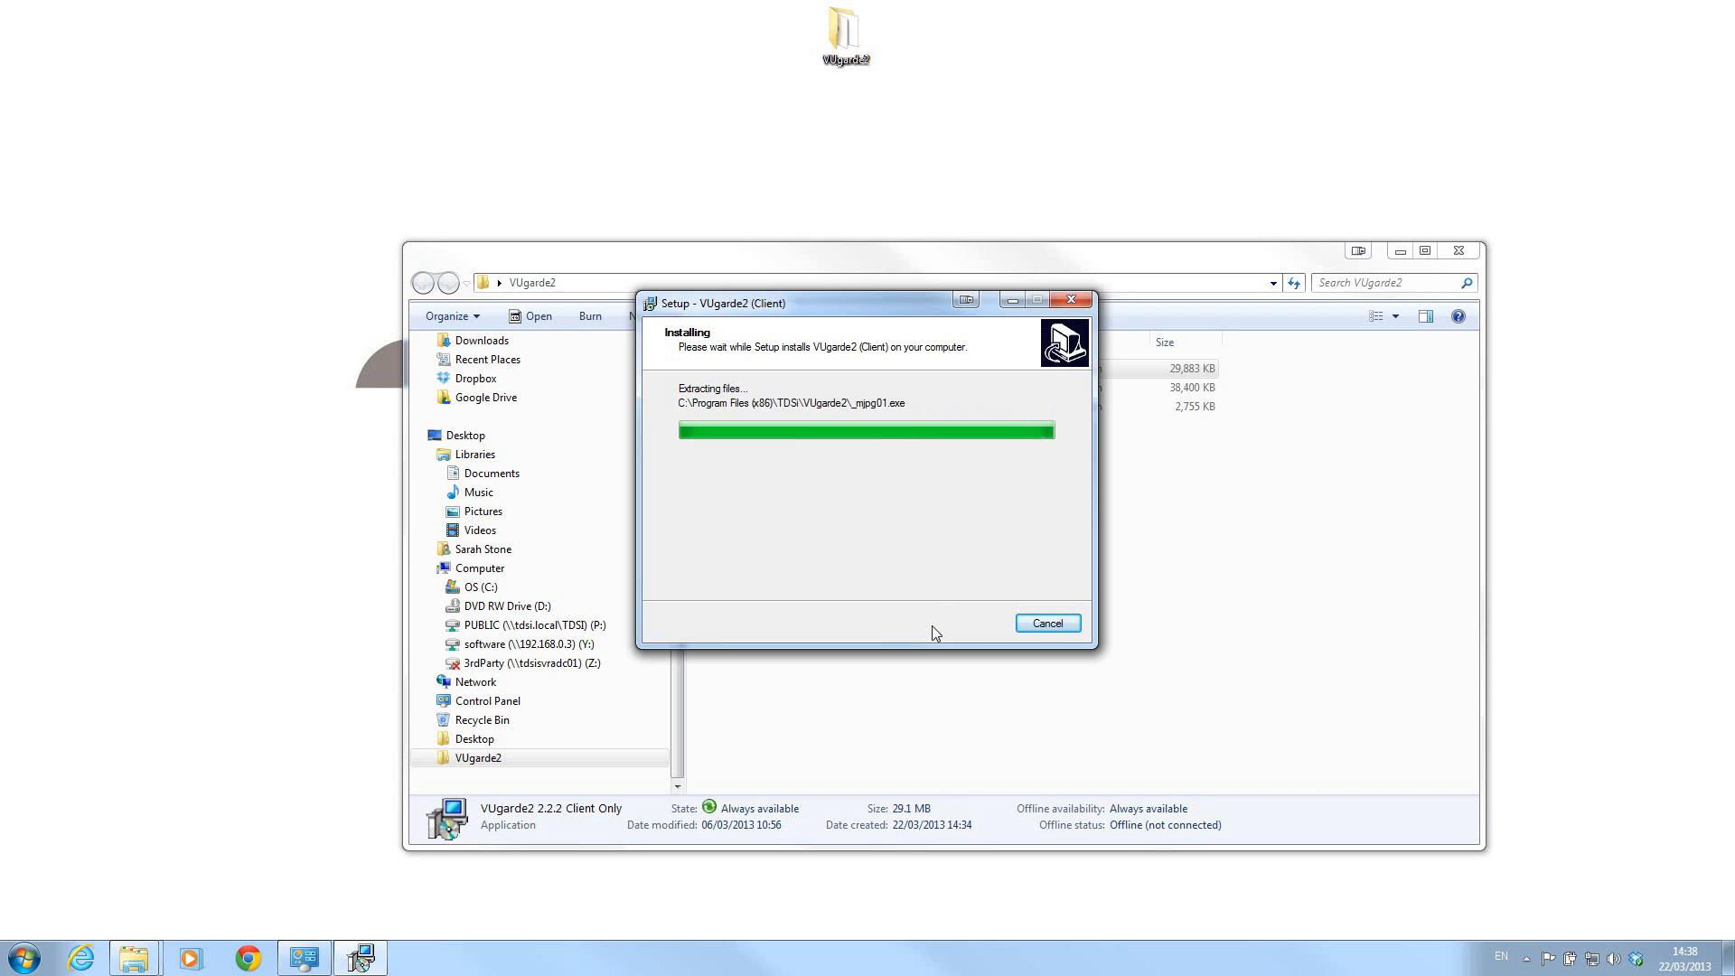